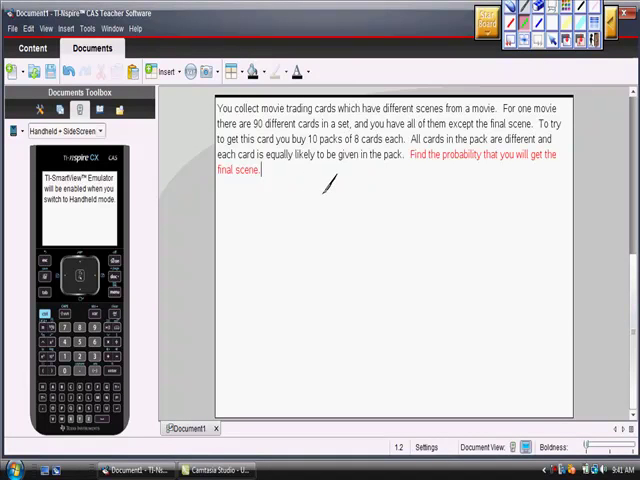
pyautogui.moveTo(338, 184)
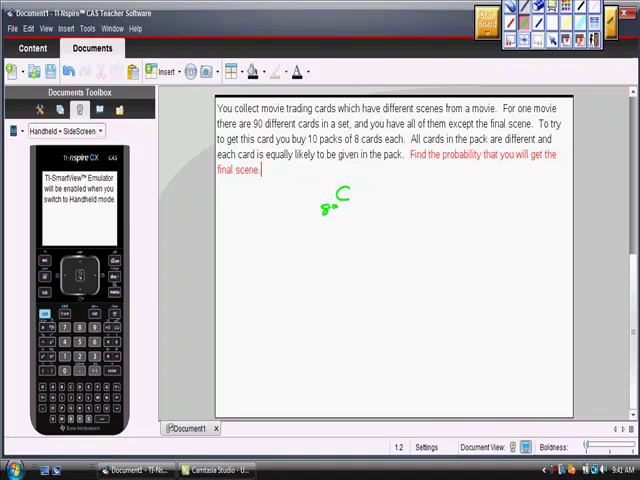
# - Handwrite the ratio 89C8 over 90C8 below the trading-card problem
pyautogui.moveTo(338, 200); pyautogui.dragTo(348, 190)
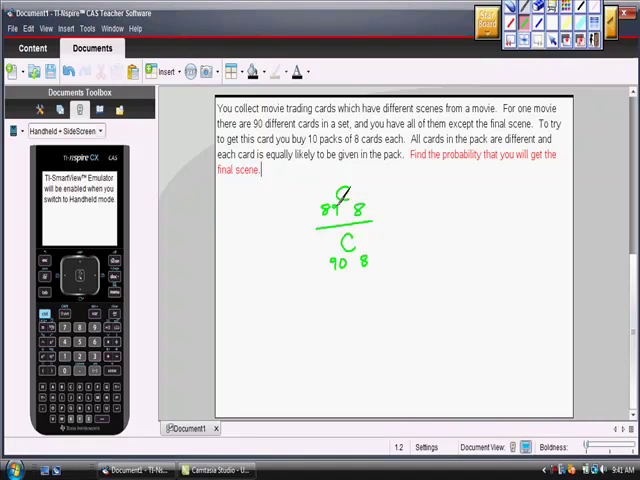
# - Bracket the handwritten ratio with exponent 10, then erase all handwritten notes
pyautogui.moveTo(316, 196); pyautogui.dragTo(316, 250)
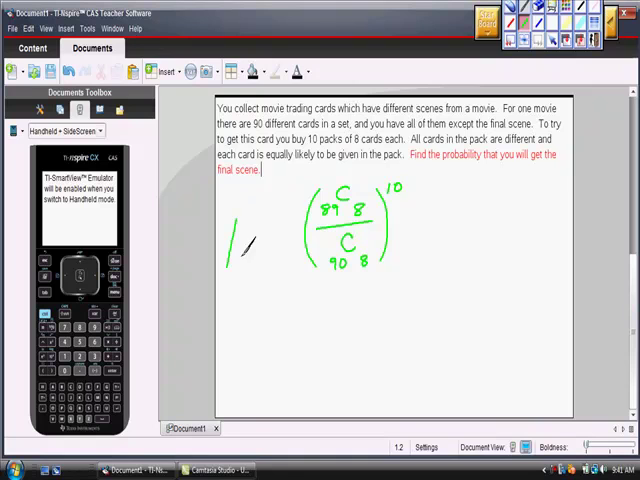
pyautogui.moveTo(256, 248); pyautogui.dragTo(284, 244)
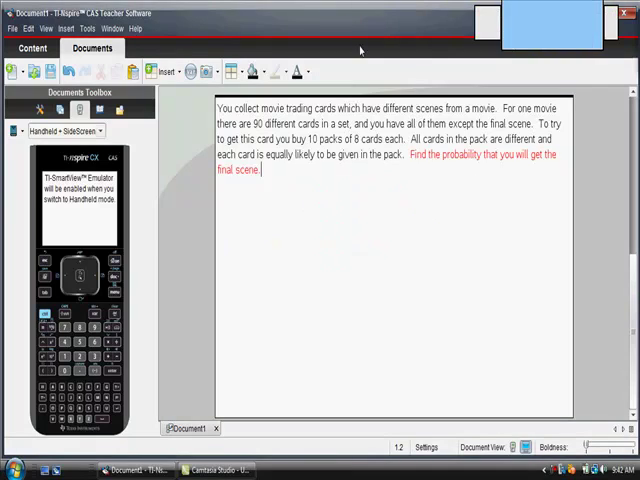
# - Insert a new Calculator page into the document
pyautogui.click(166, 72)
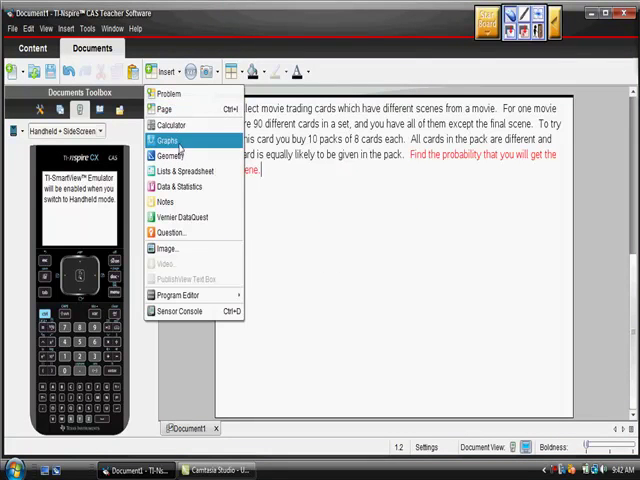
pyautogui.moveTo(168, 124)
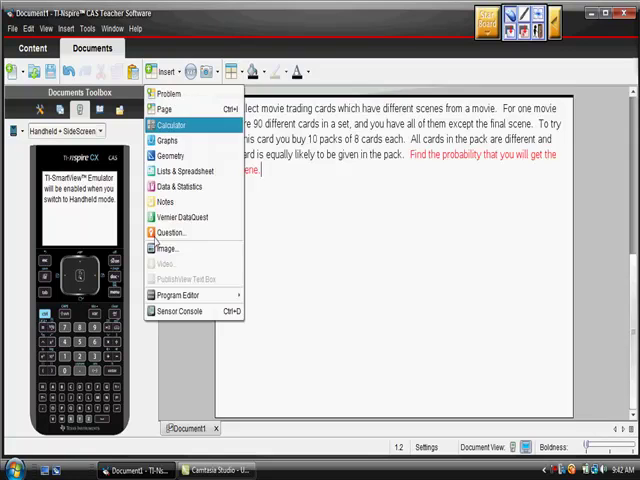
pyautogui.click(170, 124)
pyautogui.write('1-')
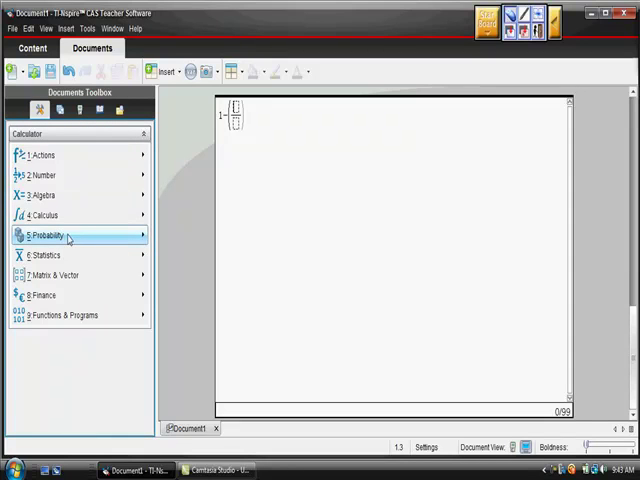
# - Enter (nCr(89,8)/nCr(90,8))^10 using the Probability > Combinations function, evaluated as fraction and 0.605803
pyautogui.click(48, 236)
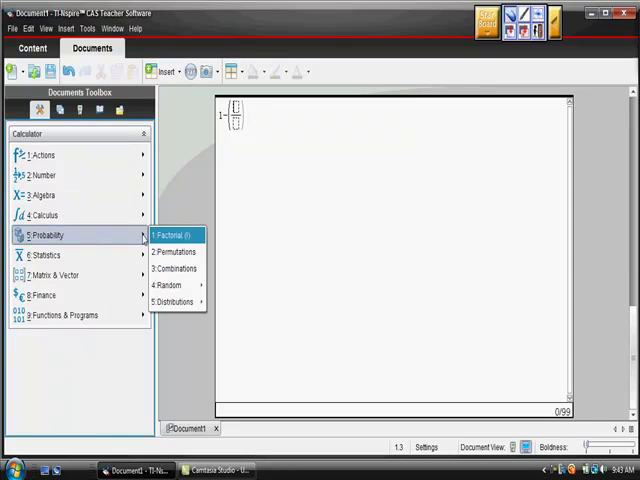
pyautogui.click(176, 268)
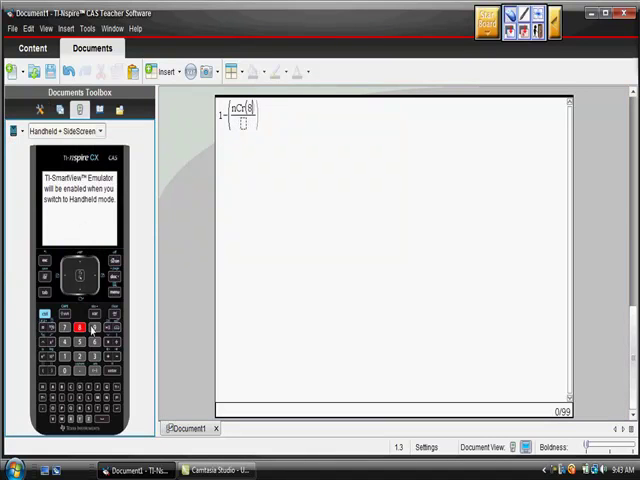
pyautogui.click(92, 330)
pyautogui.write('9,8)/nCr(90,8))^10')
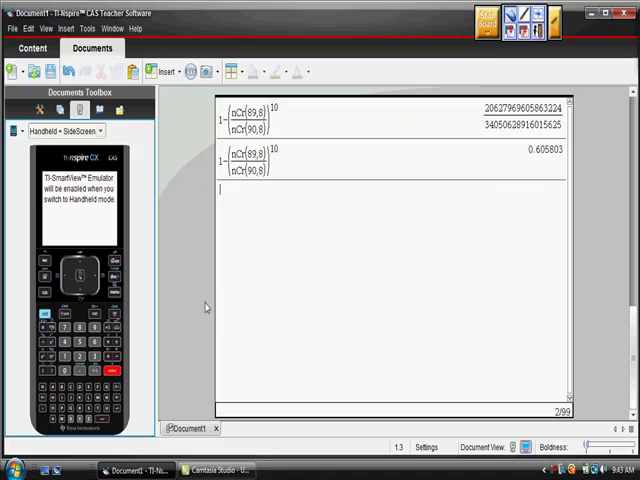
pyautogui.moveTo(548, 168)
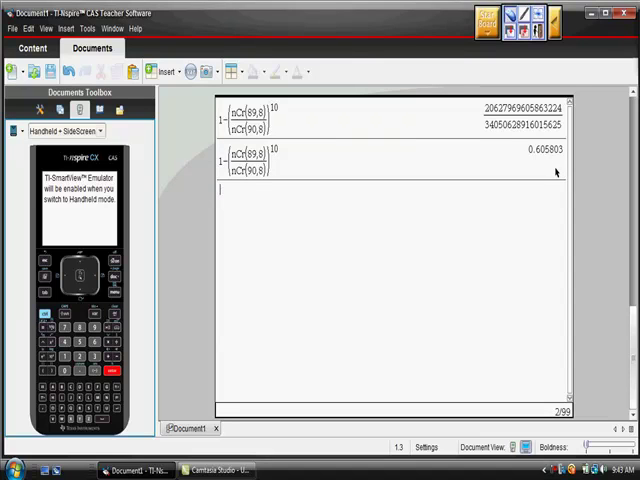
pyautogui.moveTo(466, 252)
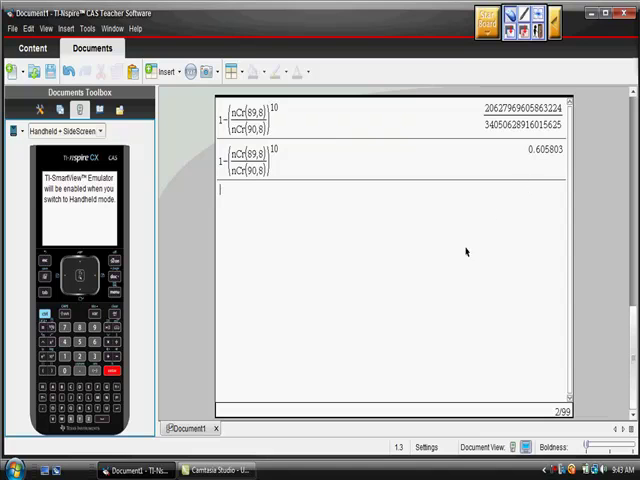